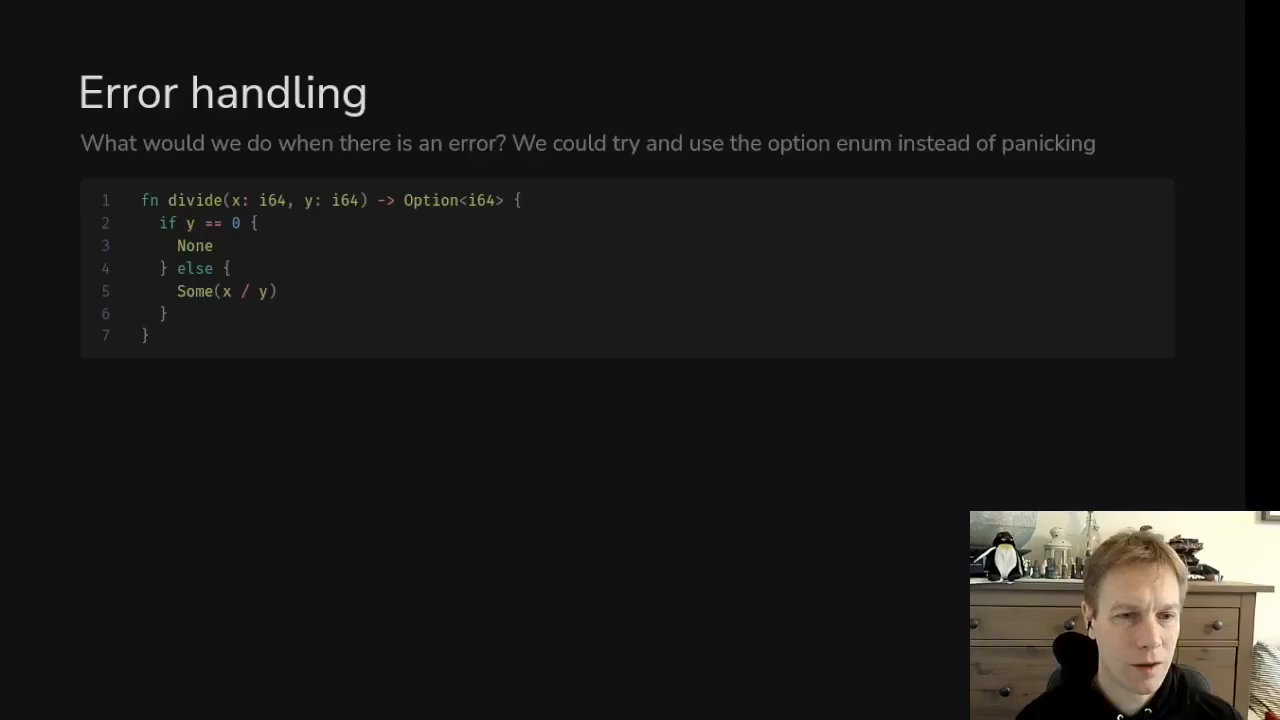
Step: Advance two slides, from the Option-based divide to the Result and DivideError enum material
key(Right)
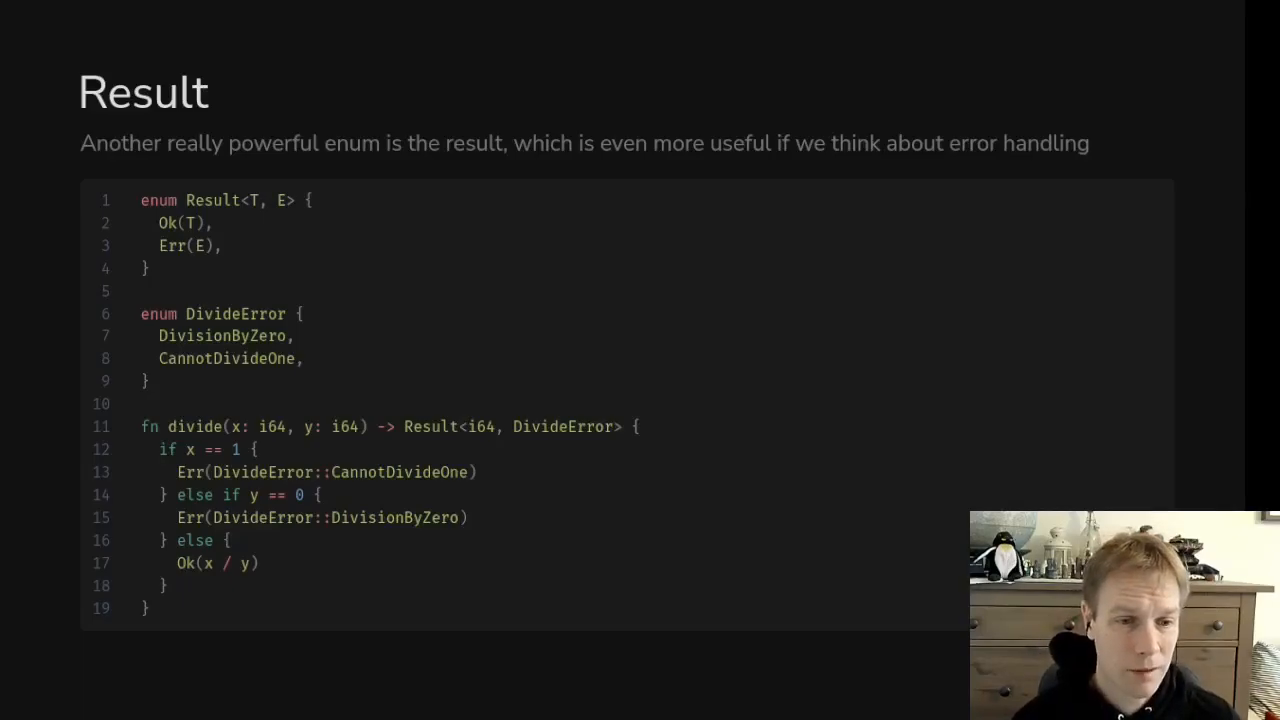
key(Right)
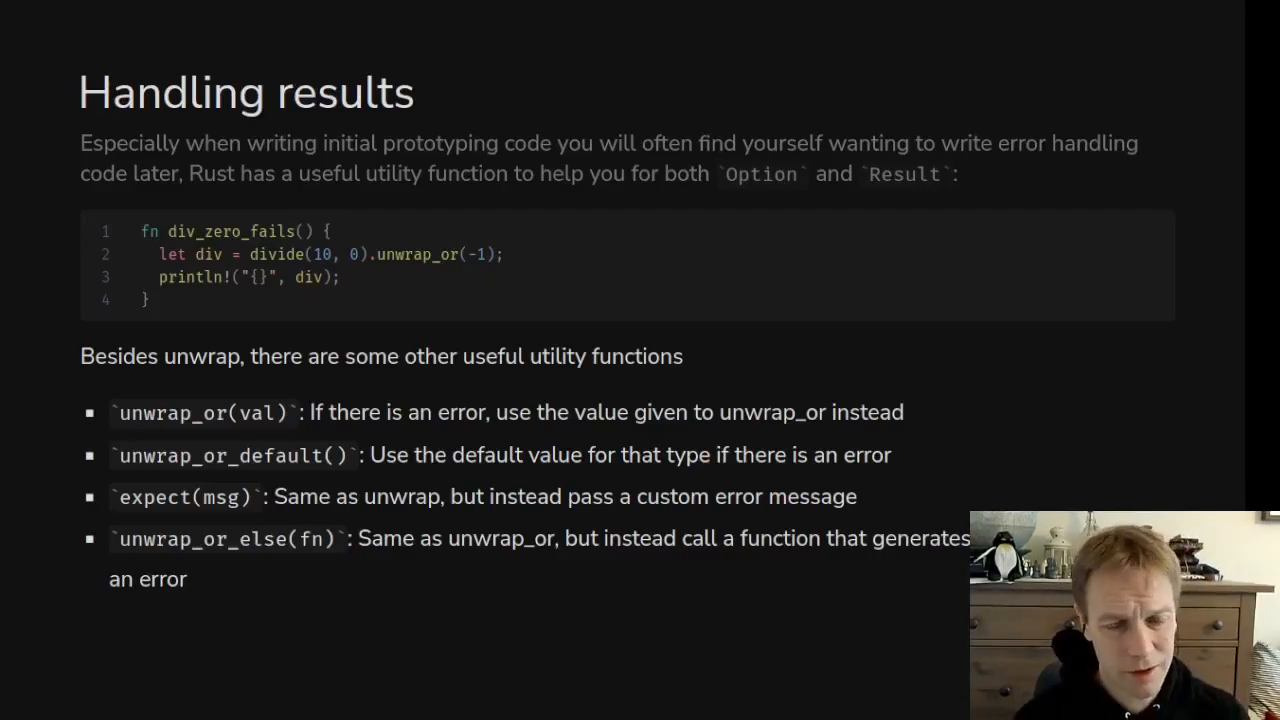
key(Right)
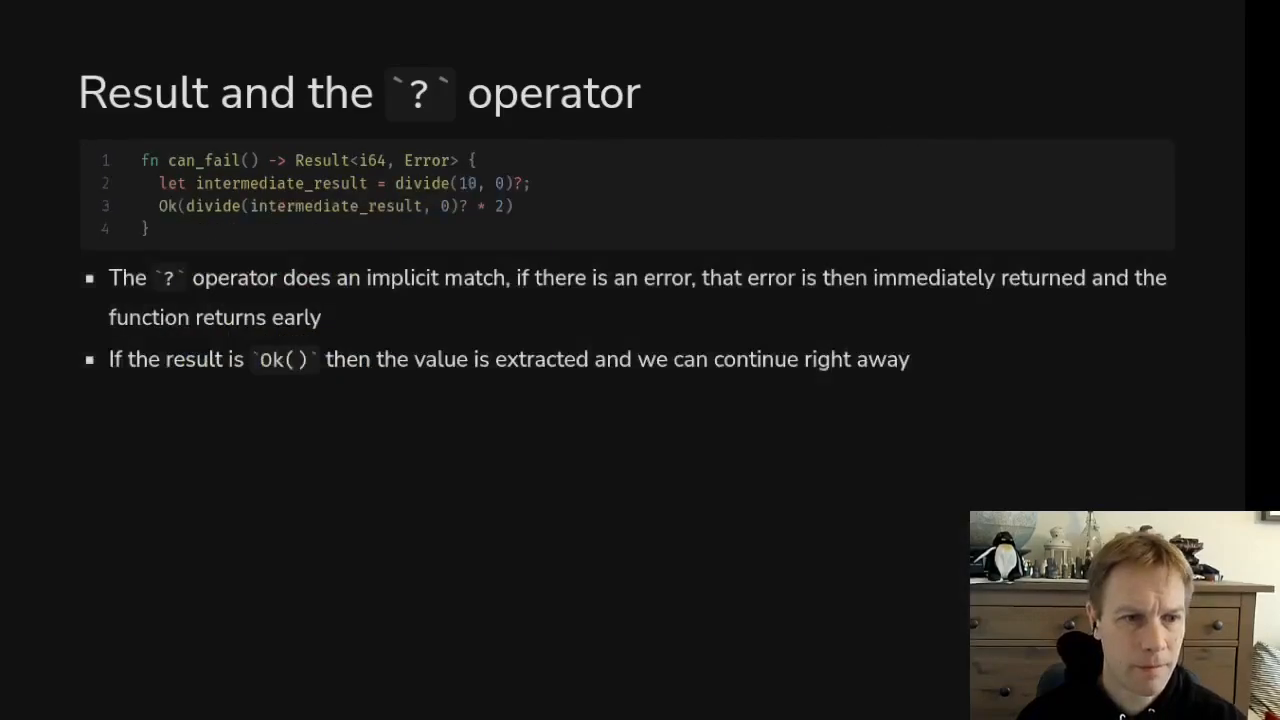